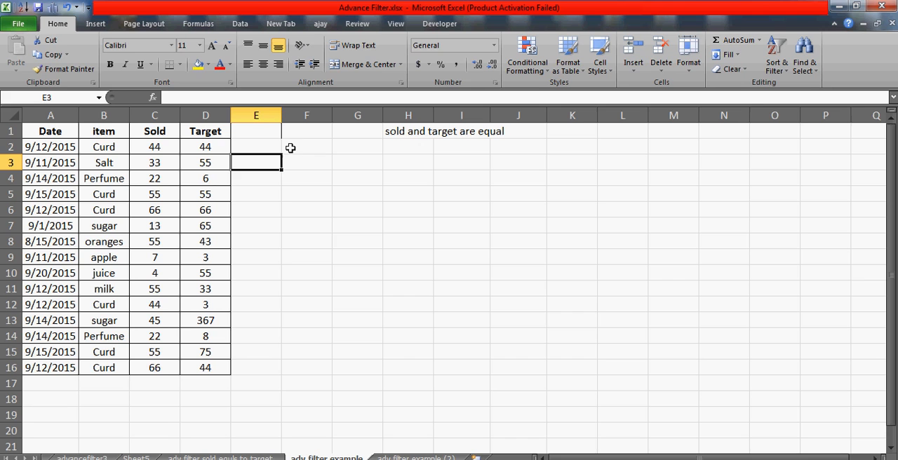
mouse_move(303, 149)
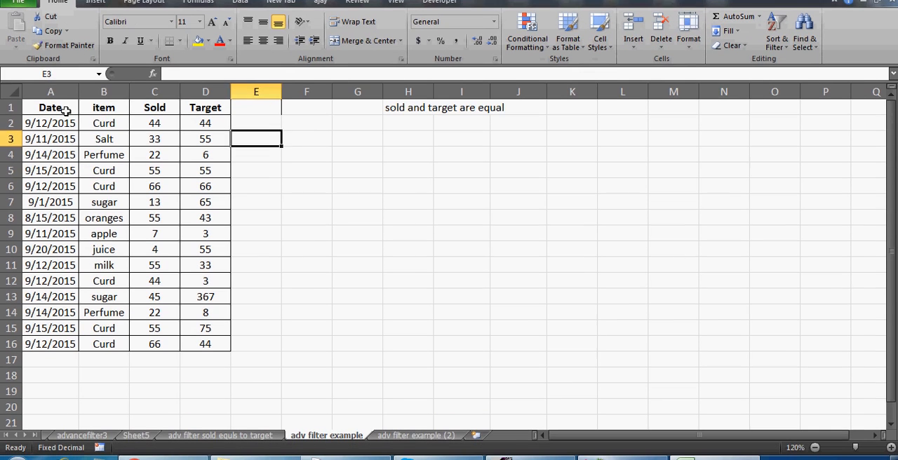
Enter the criterion formula =C2=D2 in E2 beside the table, returning TRUE for the first row
drag(51, 107, 204, 107)
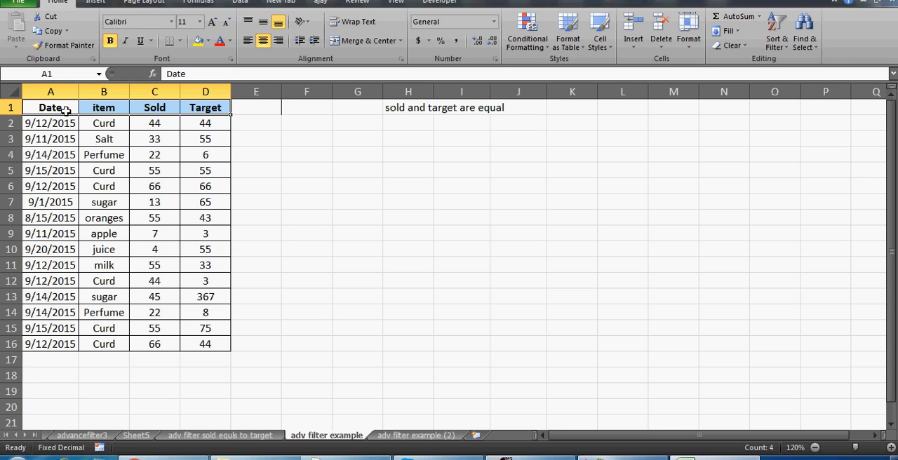
click(154, 108)
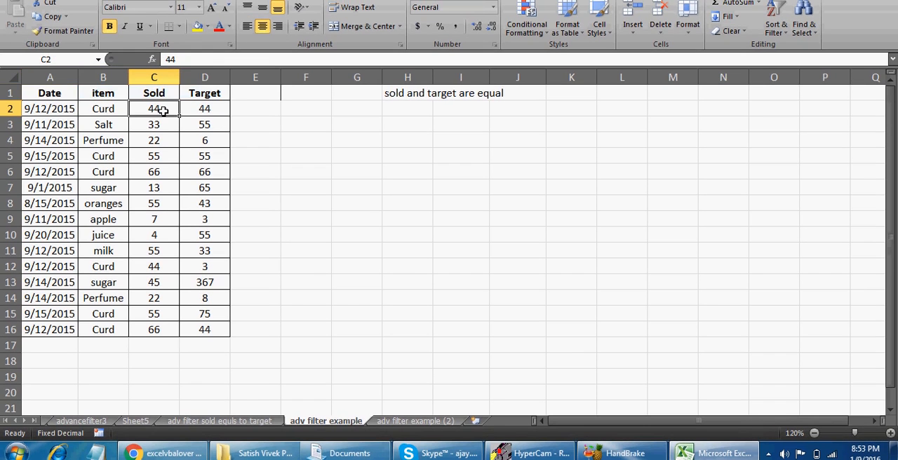
click(204, 108)
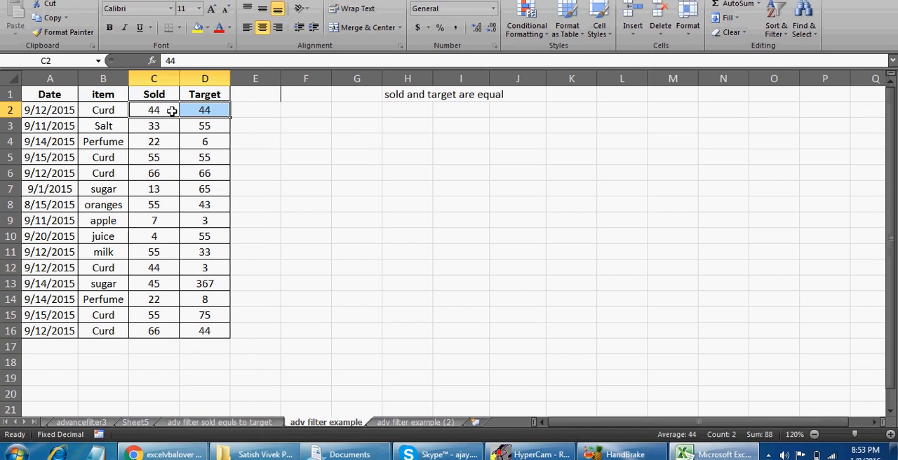
click(305, 118)
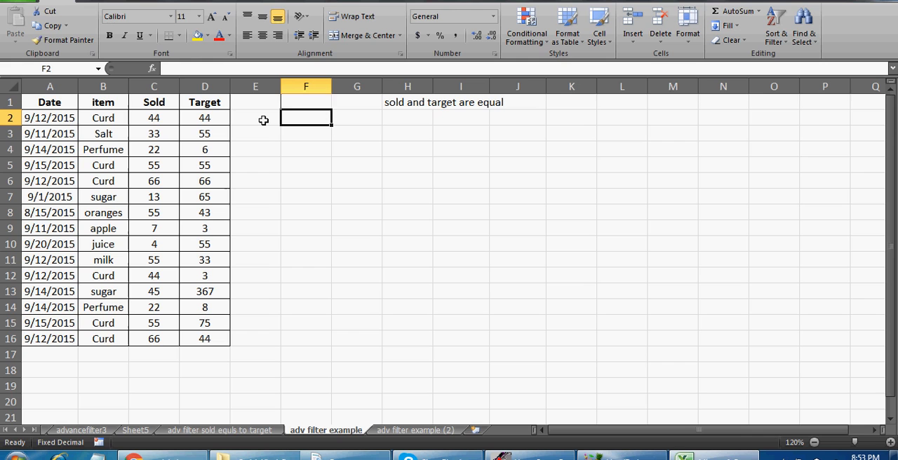
click(255, 118)
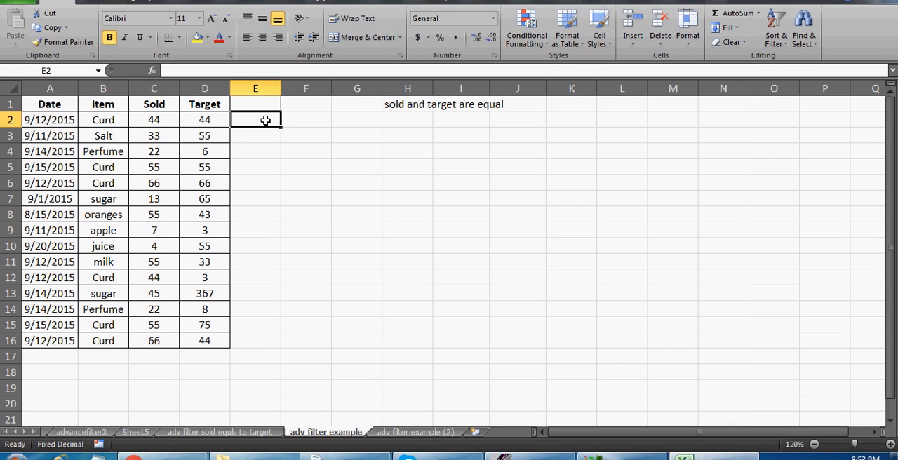
text(=C2=D2)
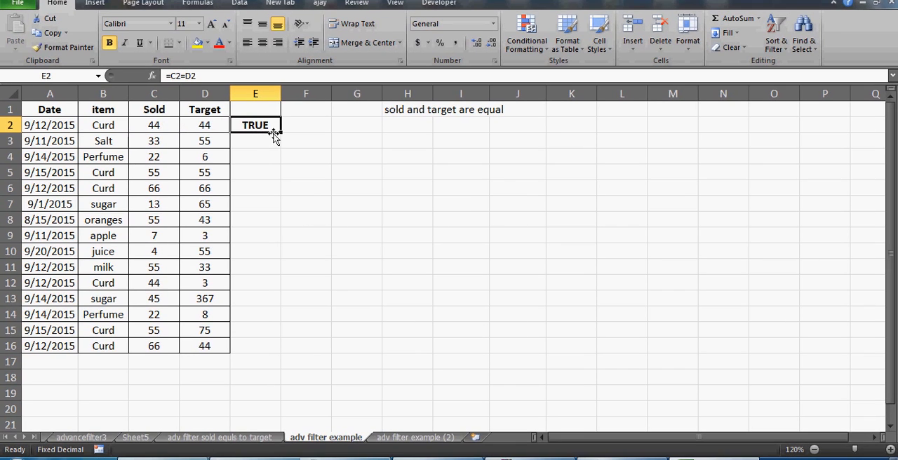
drag(275, 129, 275, 345)
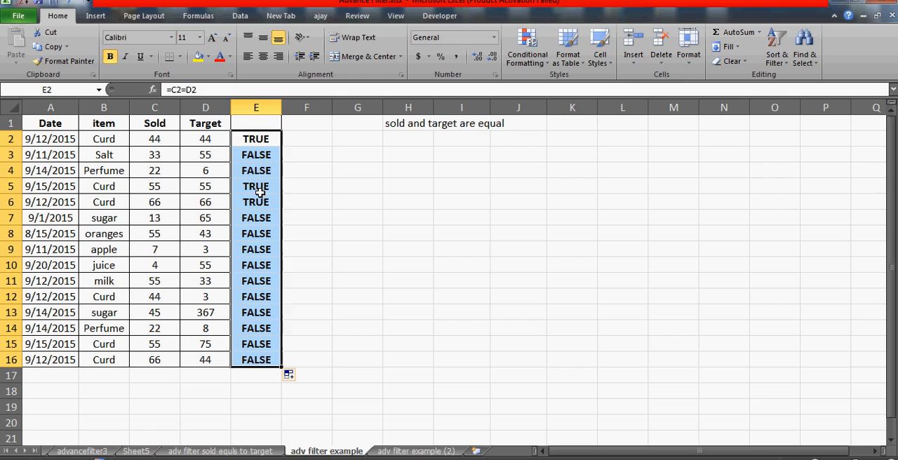
click(255, 185)
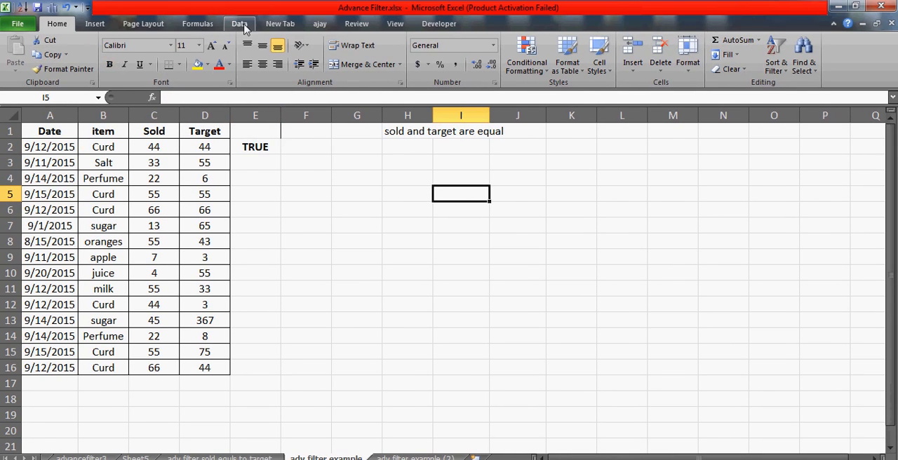
Run Advanced Filter copying the Sold=Target rows to a new table at K2
click(238, 22)
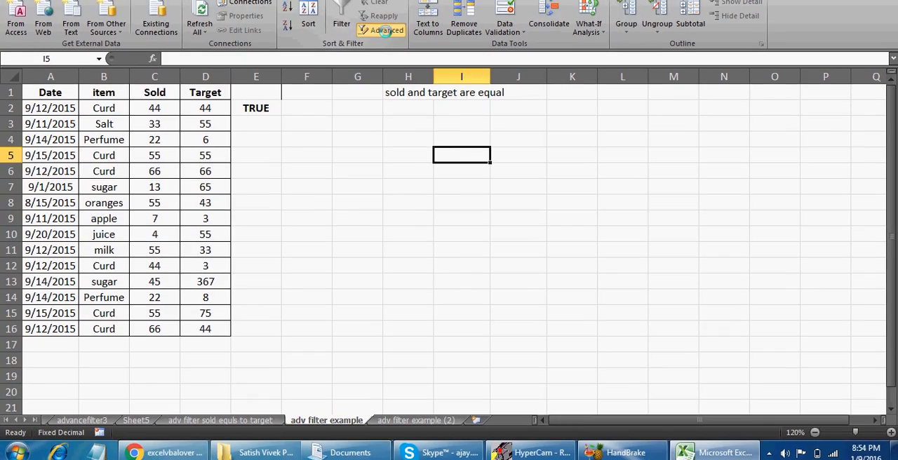
click(380, 31)
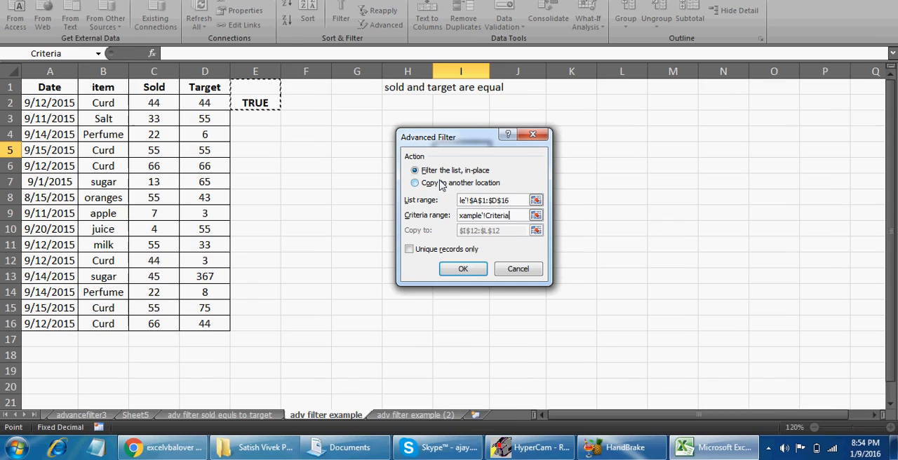
click(416, 182)
text($I)
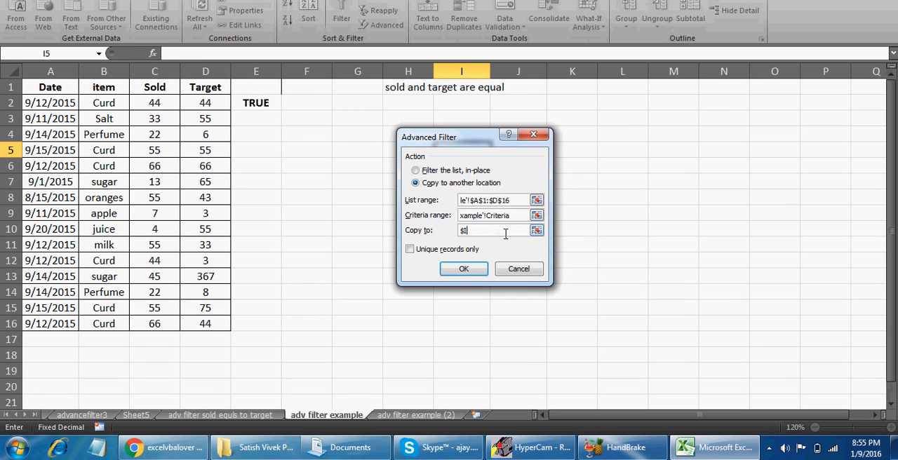
click(572, 146)
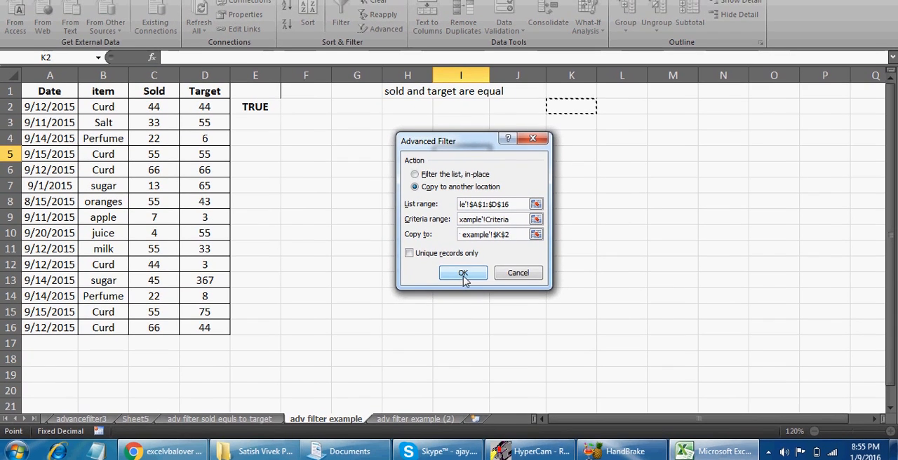
click(463, 272)
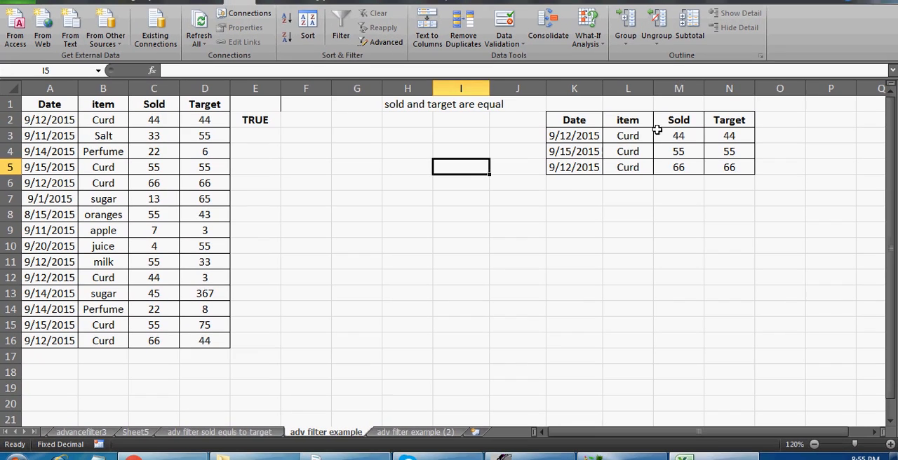
Check the copied Sold values at K2 and fill the =C2=D2 comparison down column E
click(679, 165)
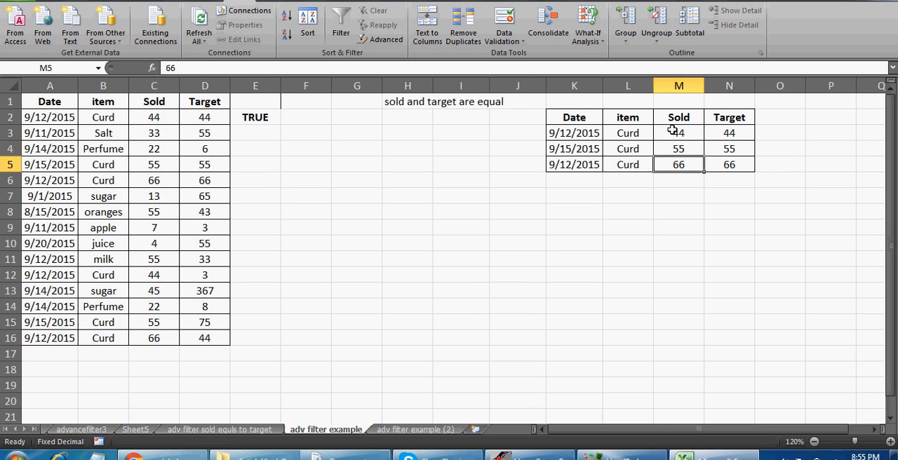
click(679, 117)
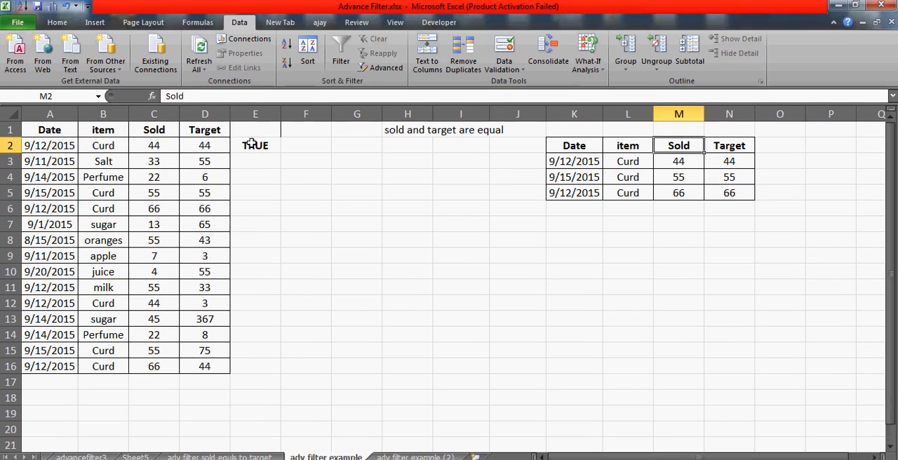
click(255, 137)
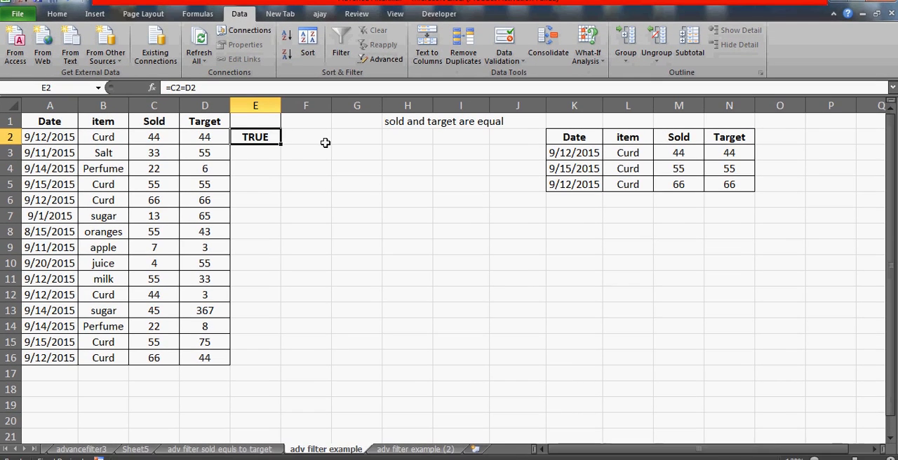
drag(276, 143, 276, 363)
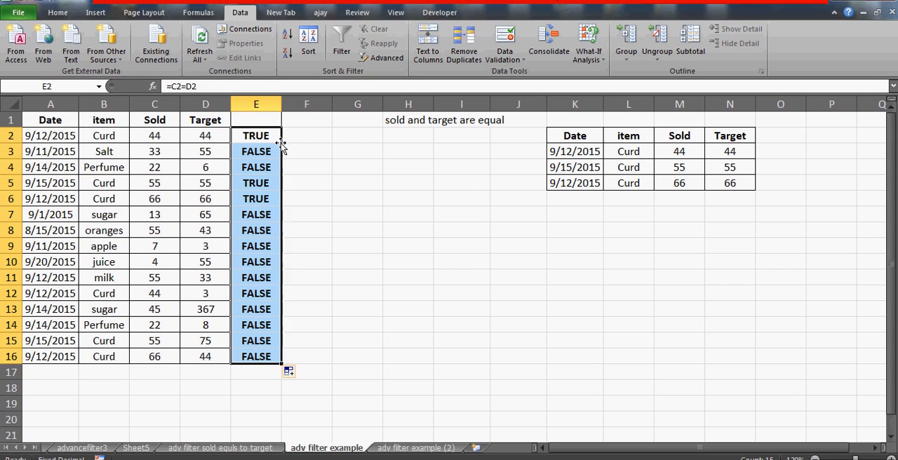
click(255, 130)
text(jj)
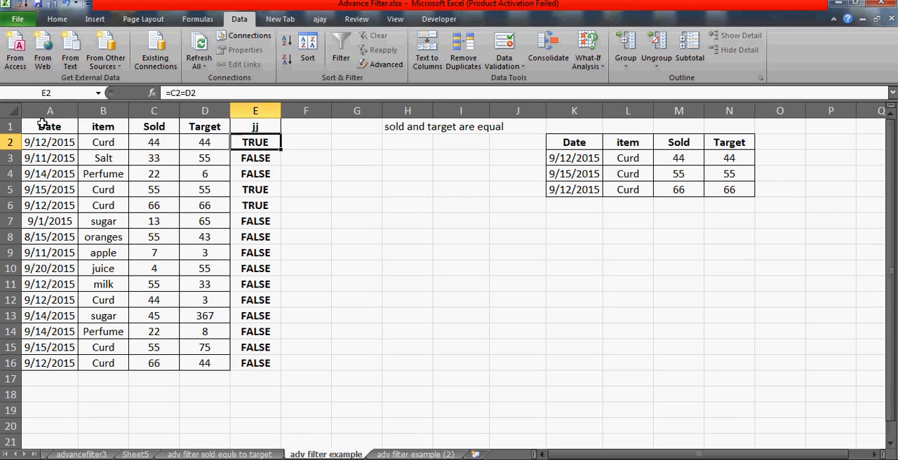
Filter the table to show only the TRUE rows, then clear the filter again
click(341, 49)
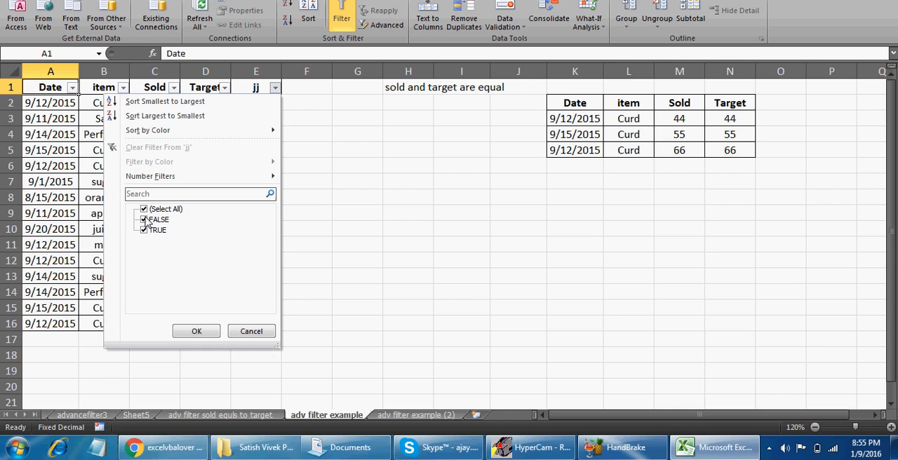
click(143, 219)
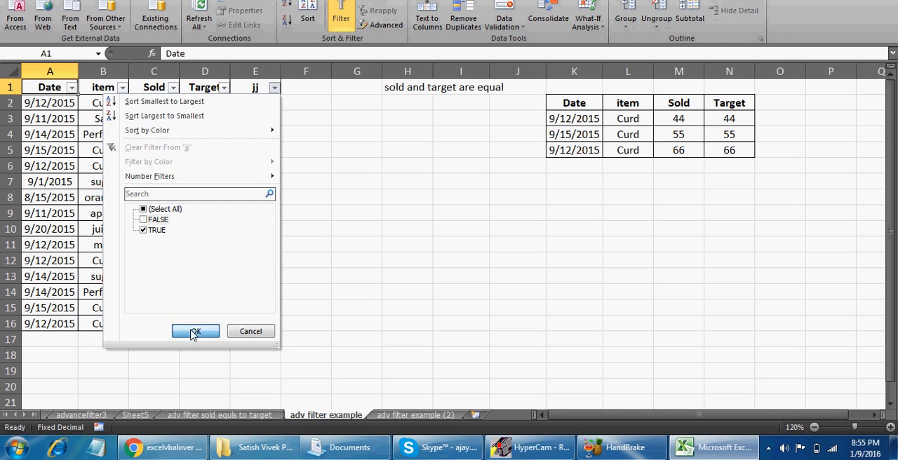
click(195, 331)
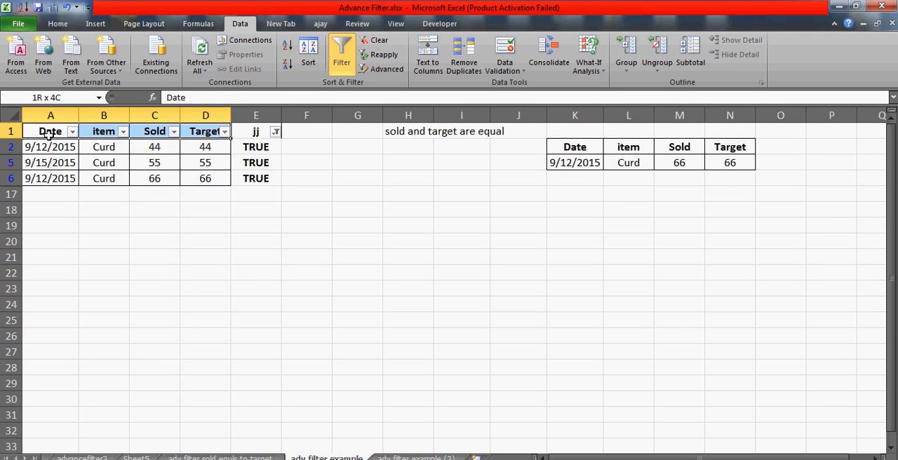
click(51, 130)
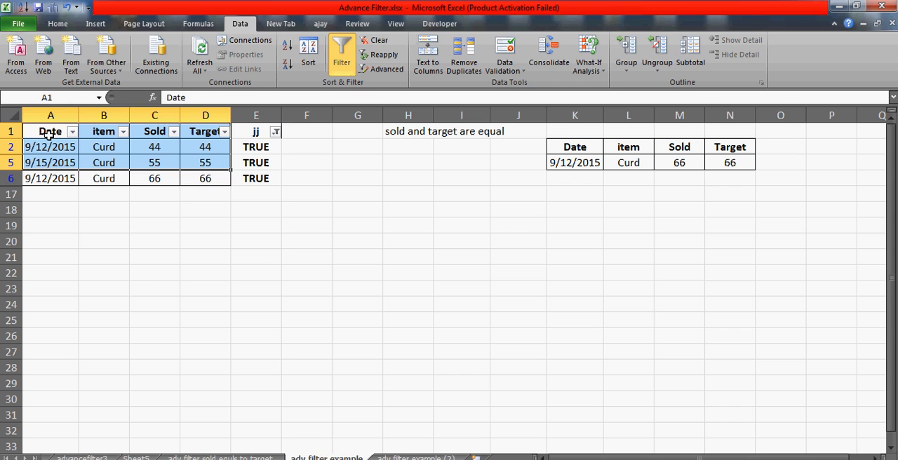
click(379, 39)
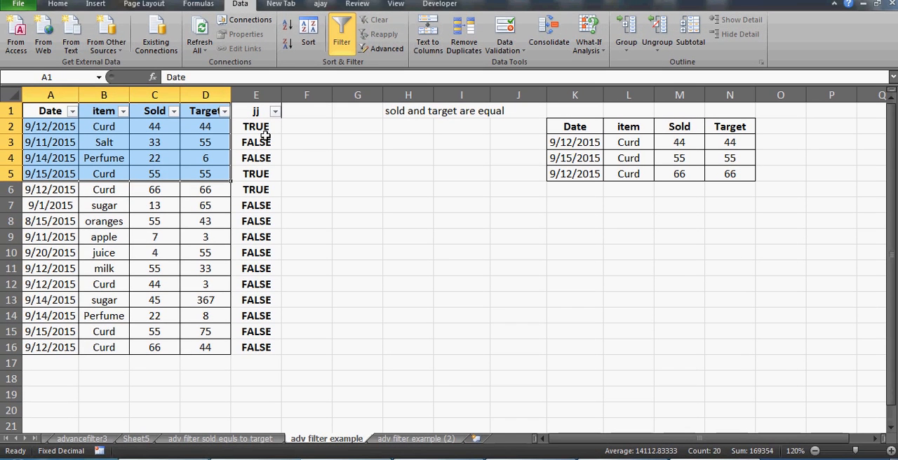
Remove the extra jj formulas E3:E16, leaving only =C2=D2 in E2 under a blank header
click(255, 141)
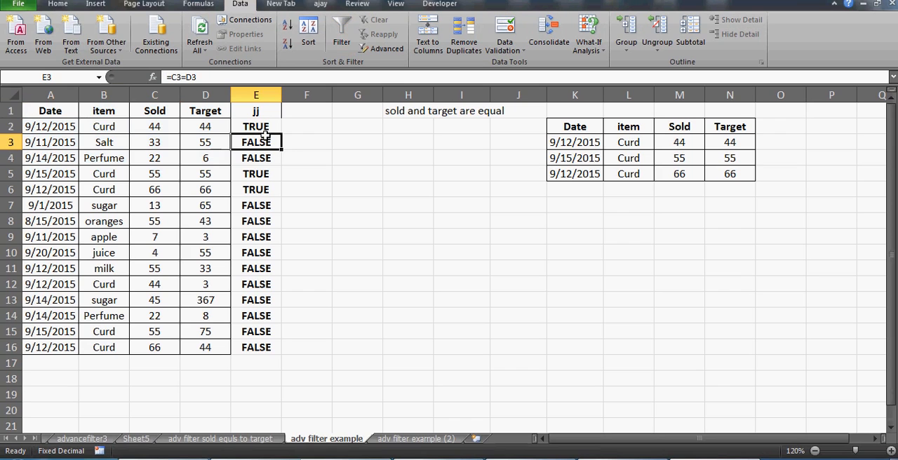
click(255, 158)
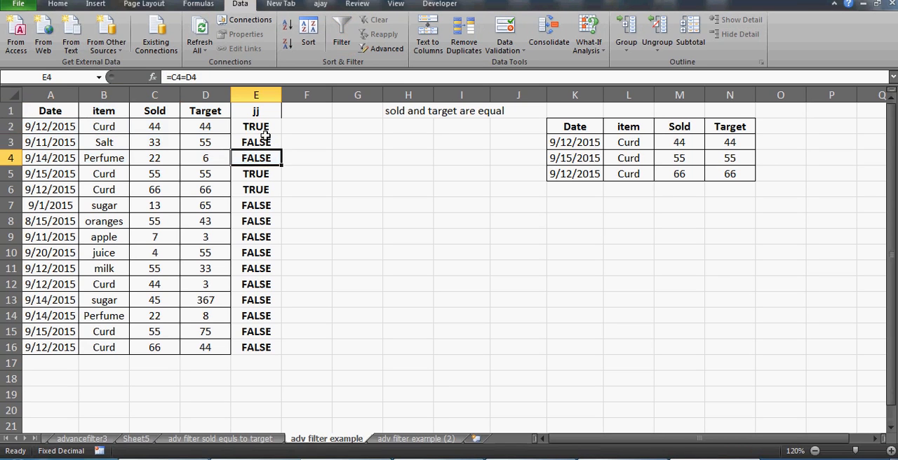
drag(255, 141, 255, 347)
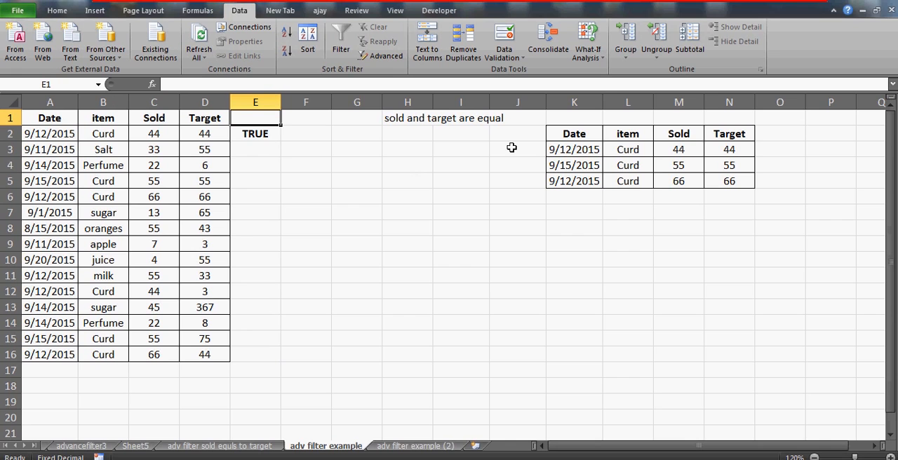
Run Advanced Filter with criteria E1:E2 (blank header) copying to F9; every row comes back
click(462, 272)
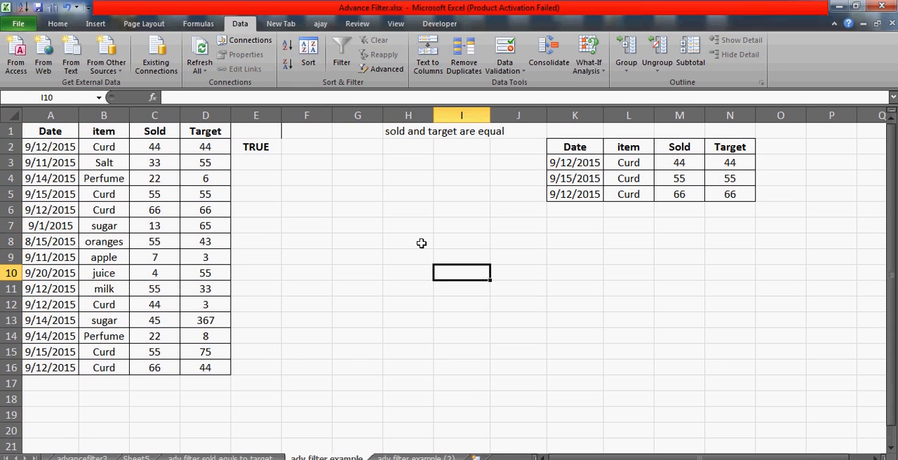
click(387, 69)
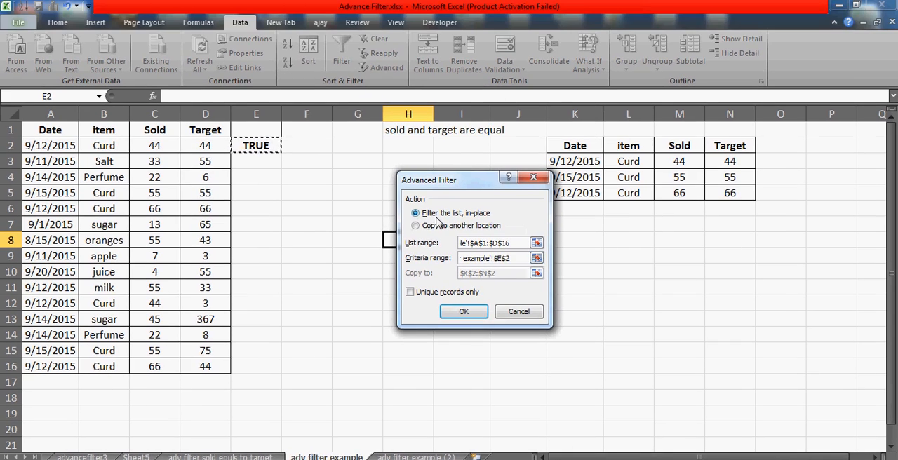
click(415, 224)
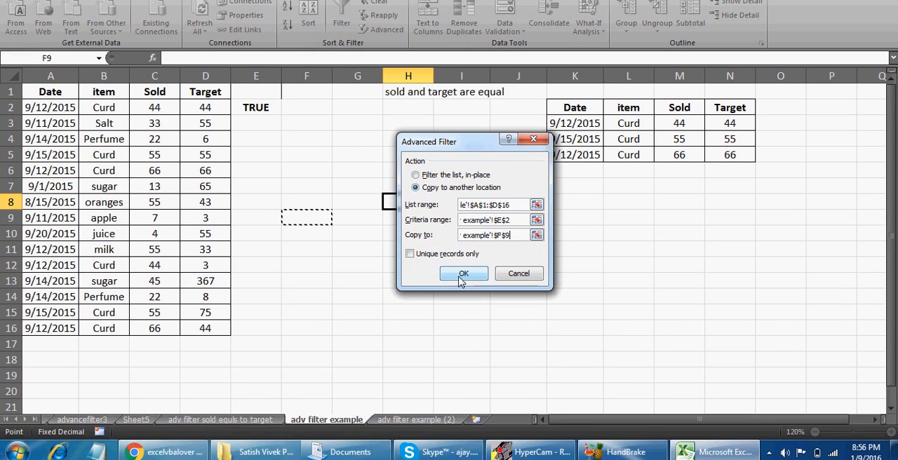
click(463, 272)
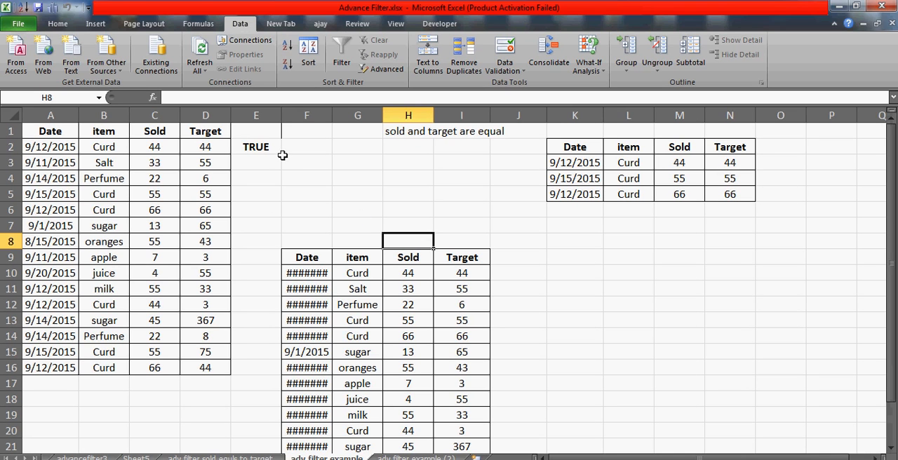
Head the criterion 'sold' in E1 and rerun Advanced Filter to K9, returning only headers
click(256, 146)
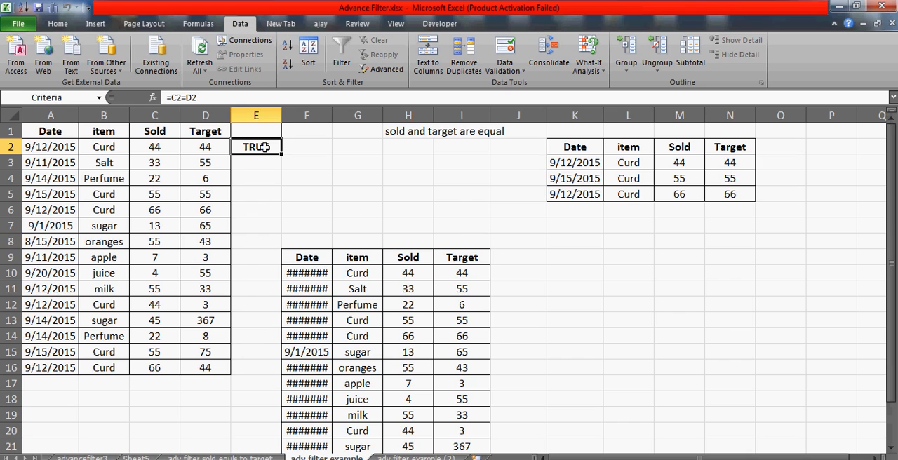
mouse_move(261, 143)
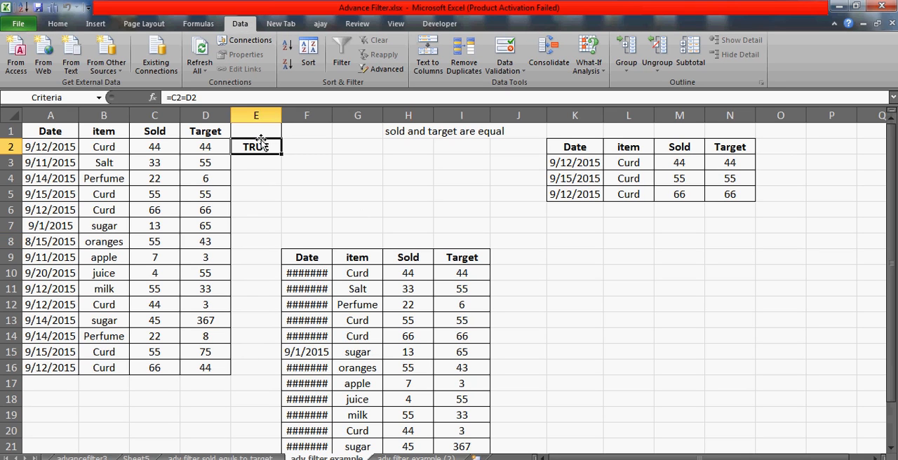
click(256, 131)
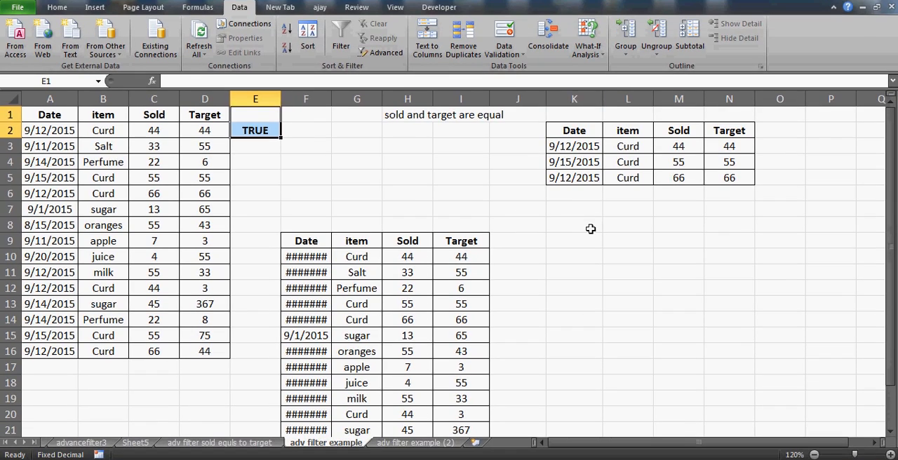
click(575, 241)
text(sold)
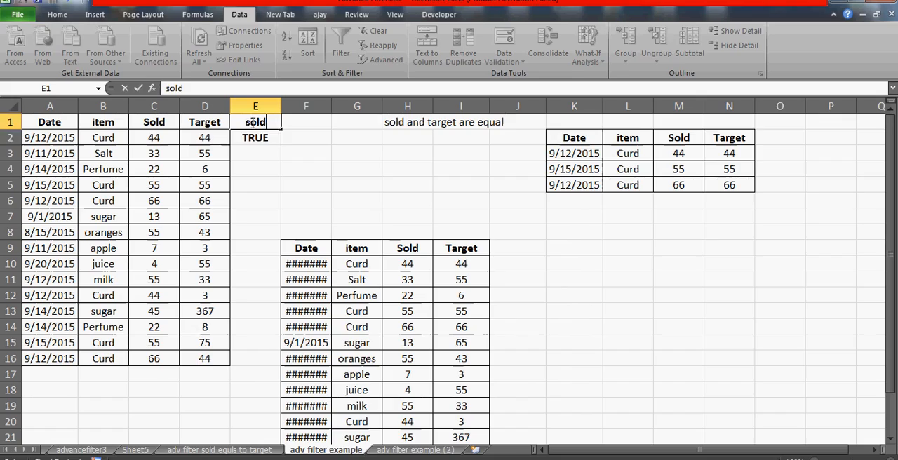
click(256, 143)
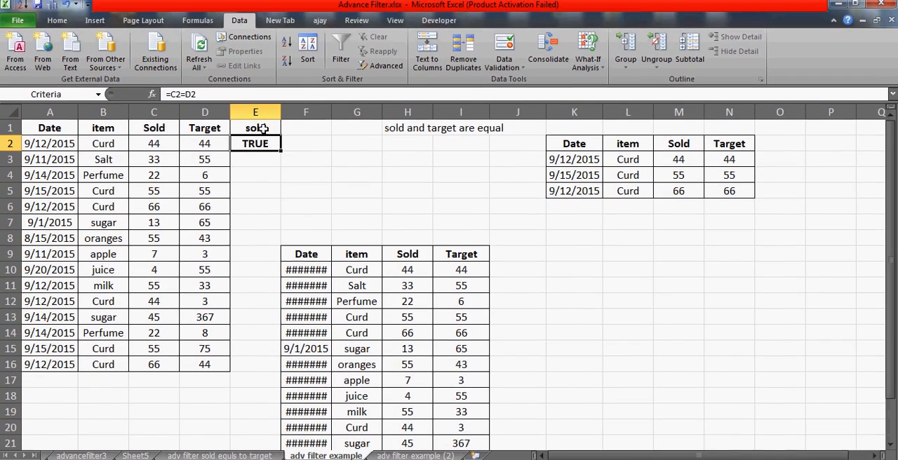
click(575, 256)
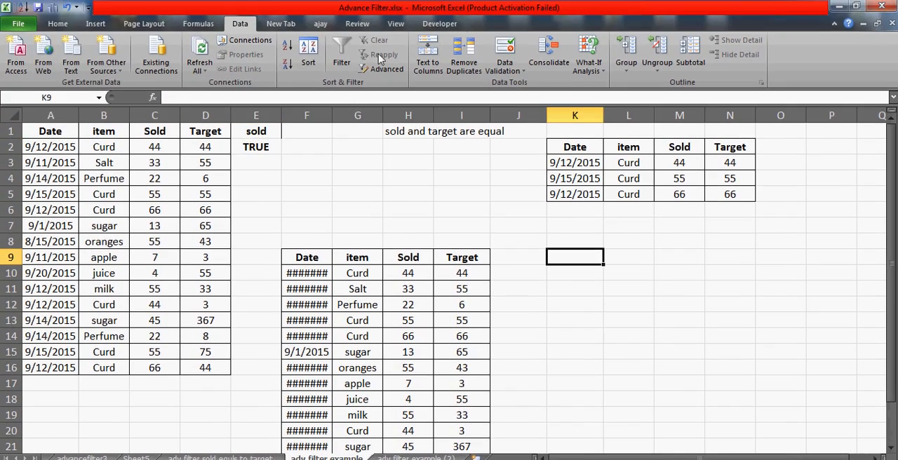
click(387, 68)
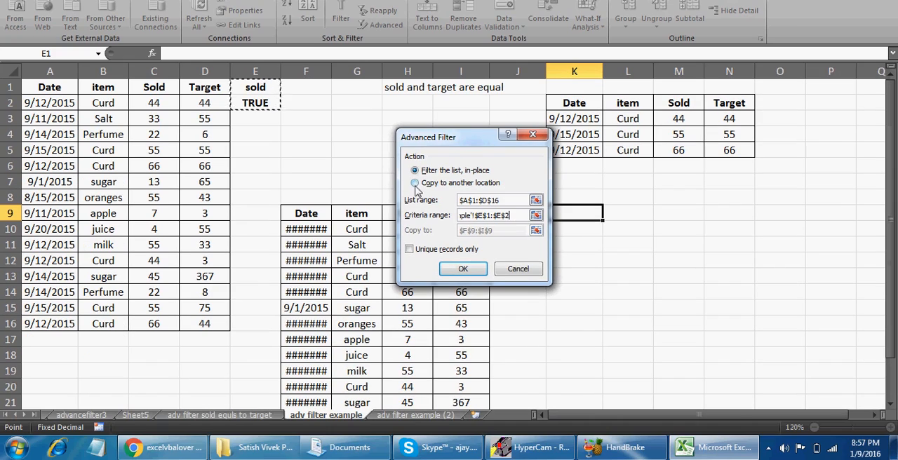
click(415, 196)
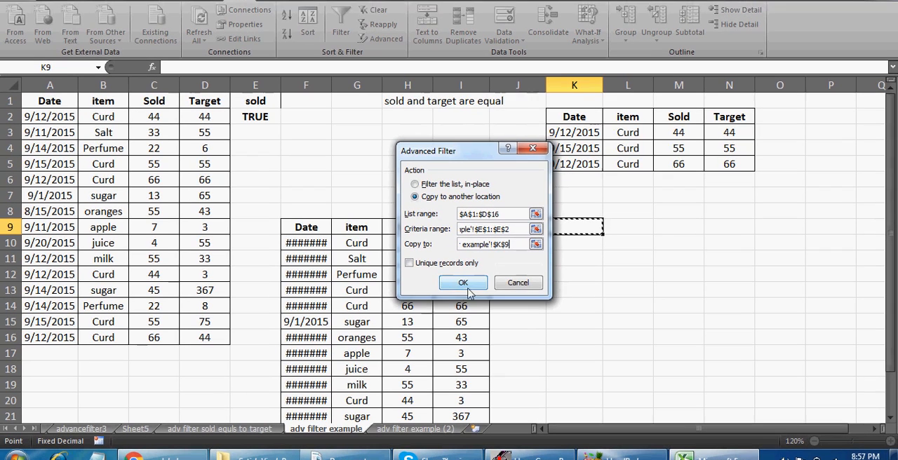
click(463, 282)
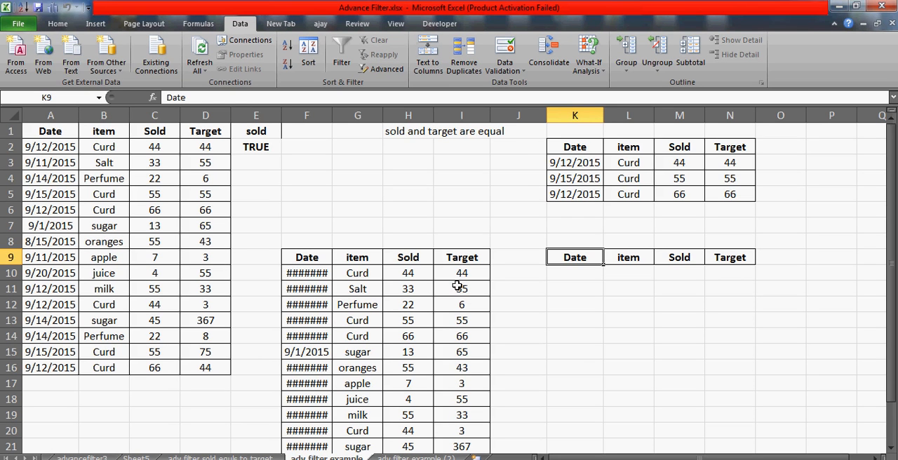
Clear the 'sold' criterion header in E1 and enter 'soold' instead
click(255, 130)
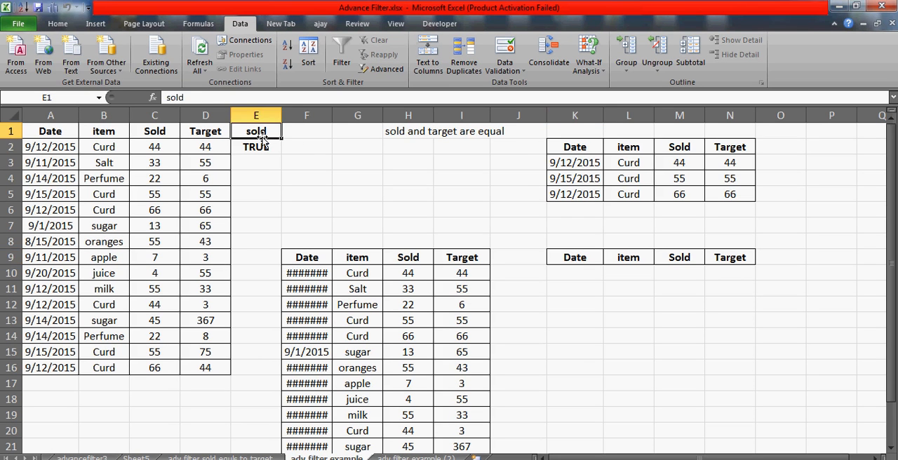
key(Delete)
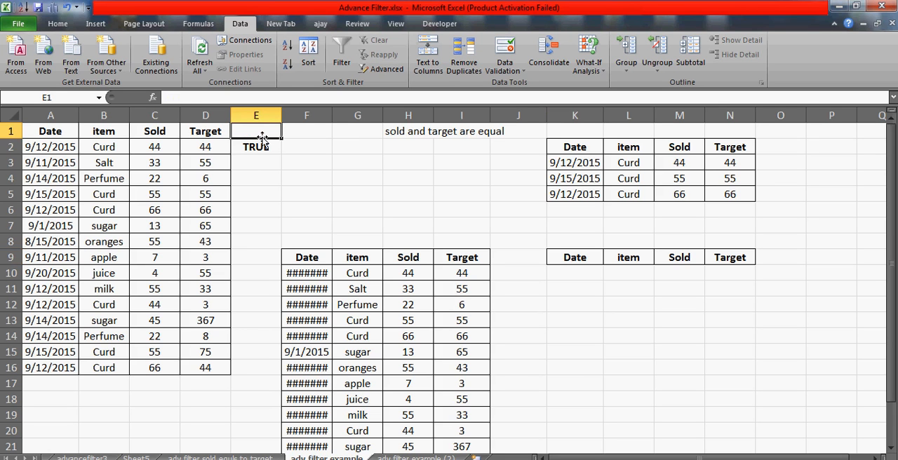
click(255, 145)
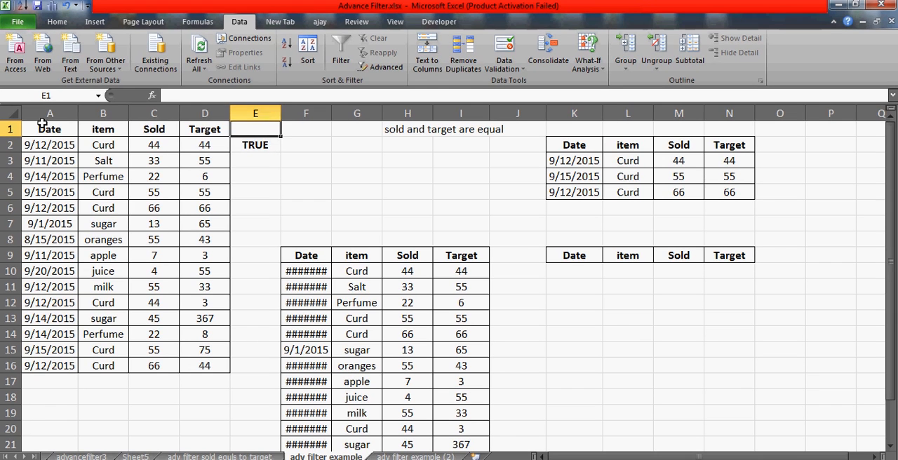
click(51, 129)
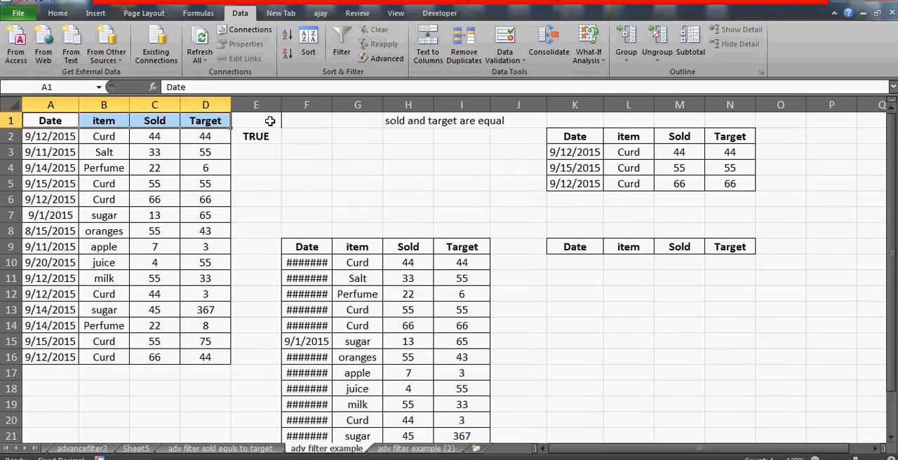
click(255, 119)
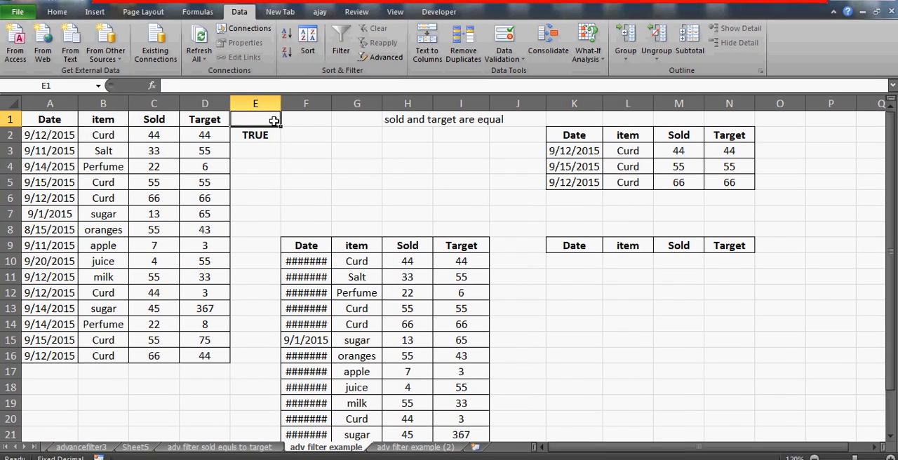
click(154, 119)
text(soold)
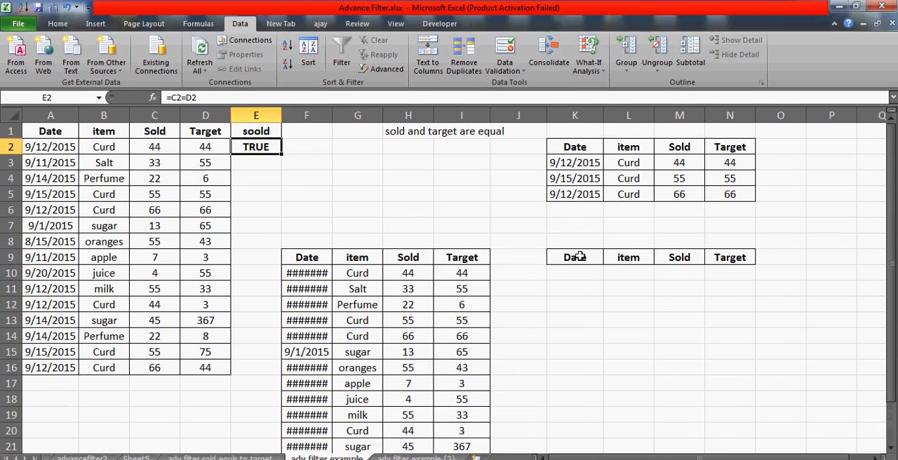
Rerun Advanced Filter copying to K11, returning the three Curd rows, and compare with K2
click(575, 252)
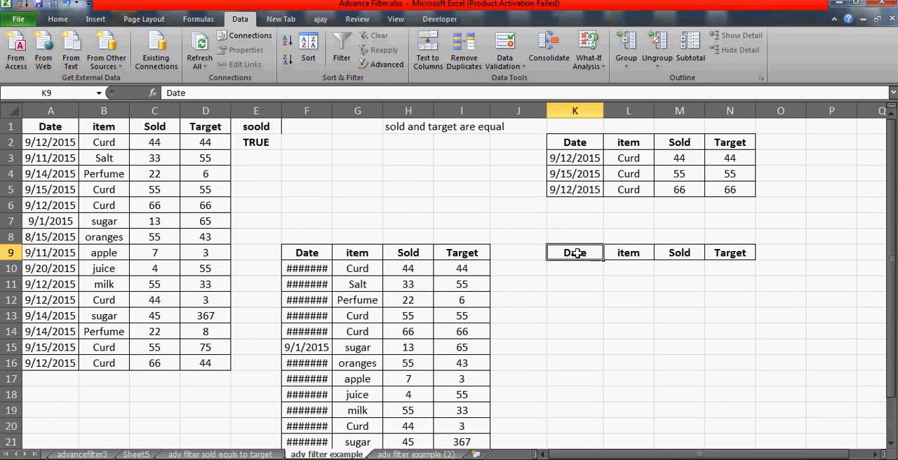
click(387, 65)
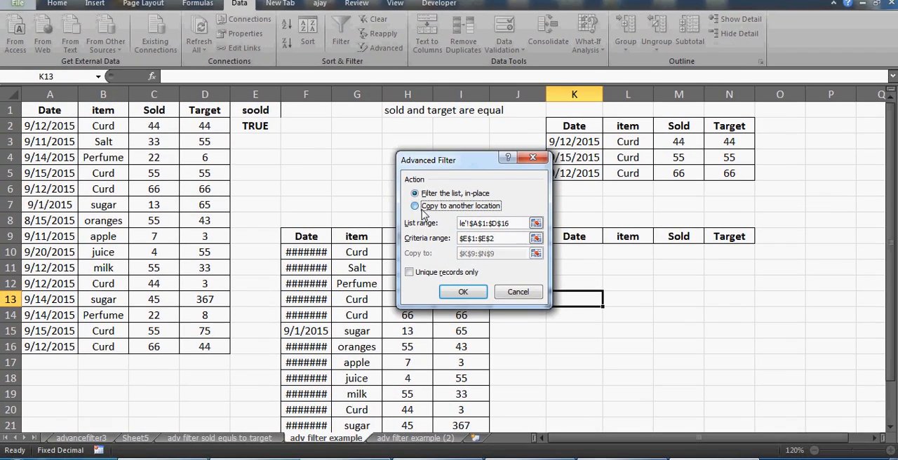
click(415, 205)
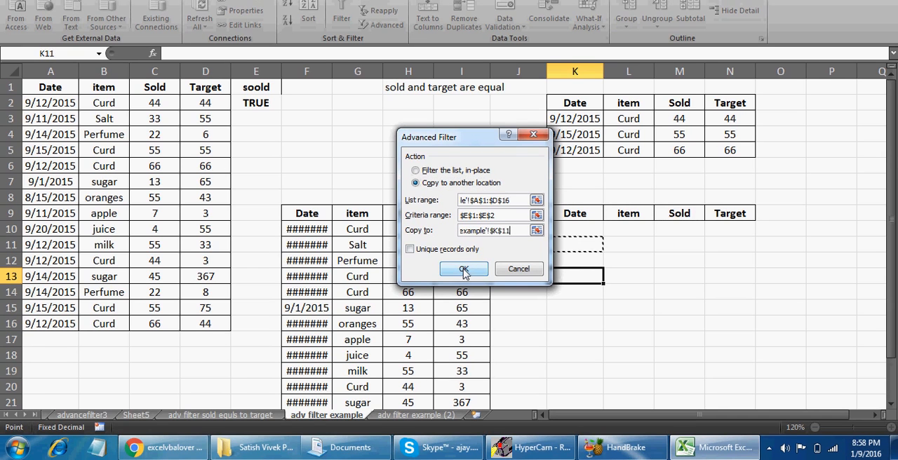
click(463, 269)
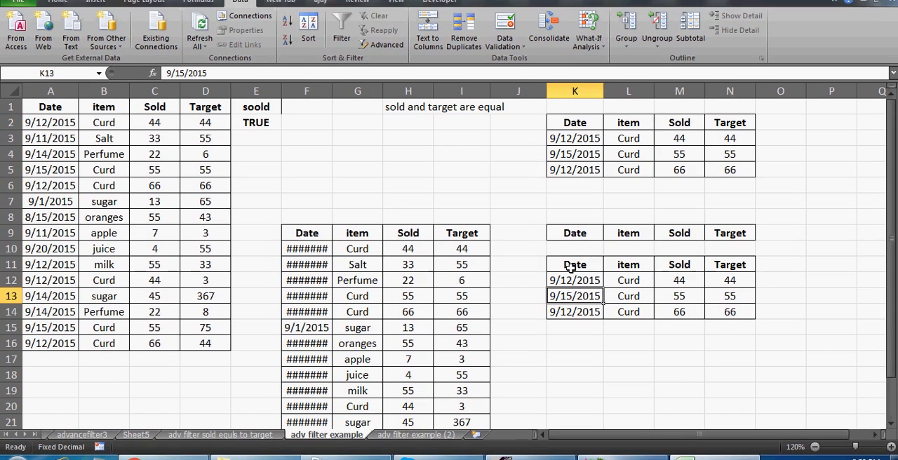
click(575, 264)
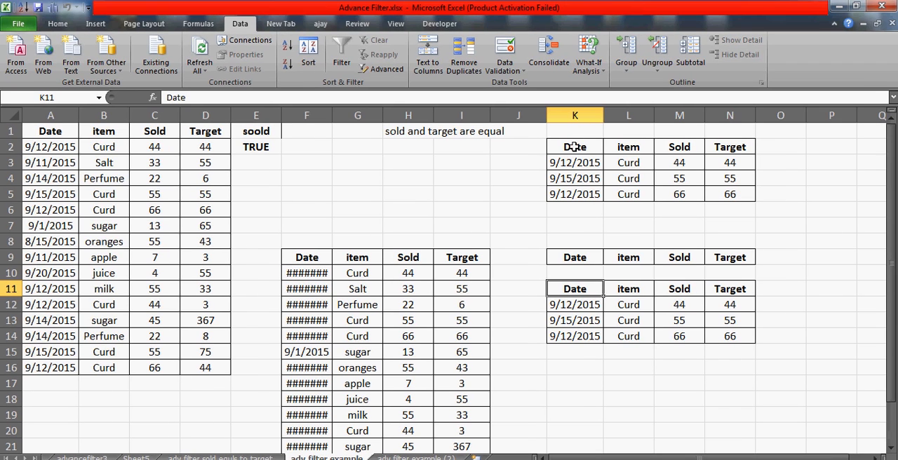
click(575, 146)
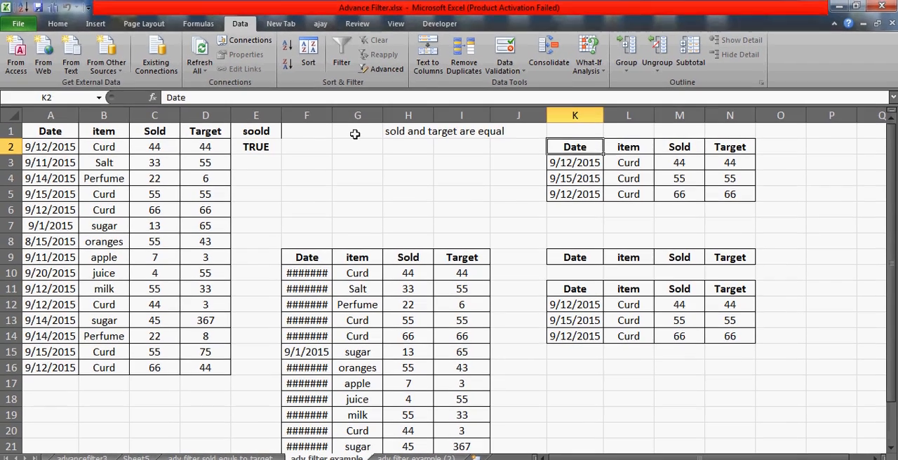
Rename the 'soold' criterion heading in E1, retyping it as 'criteria'
click(255, 131)
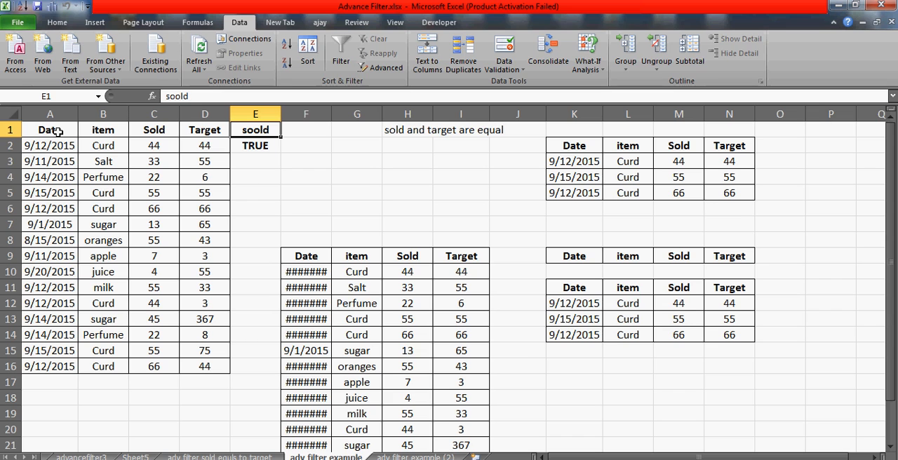
click(51, 129)
text(ajay)
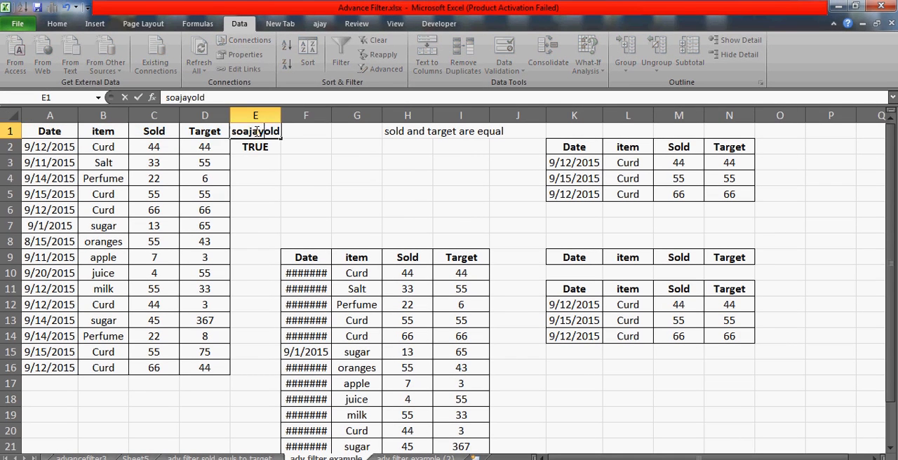
text(d)
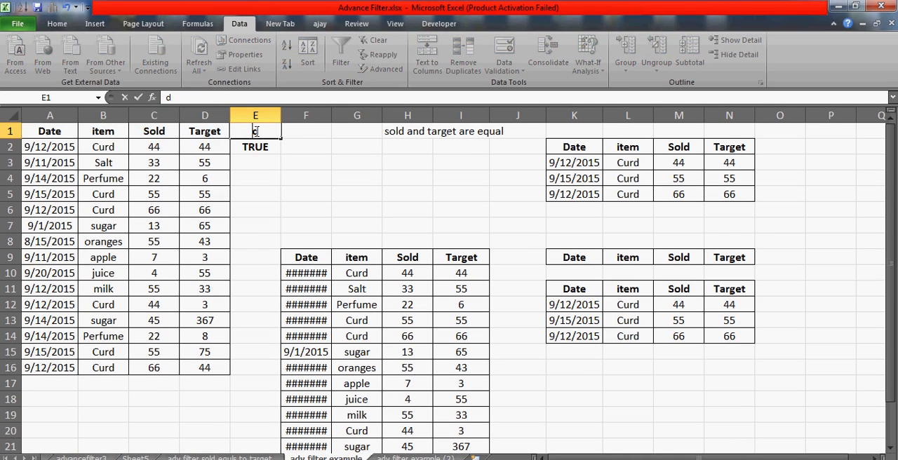
key(Return)
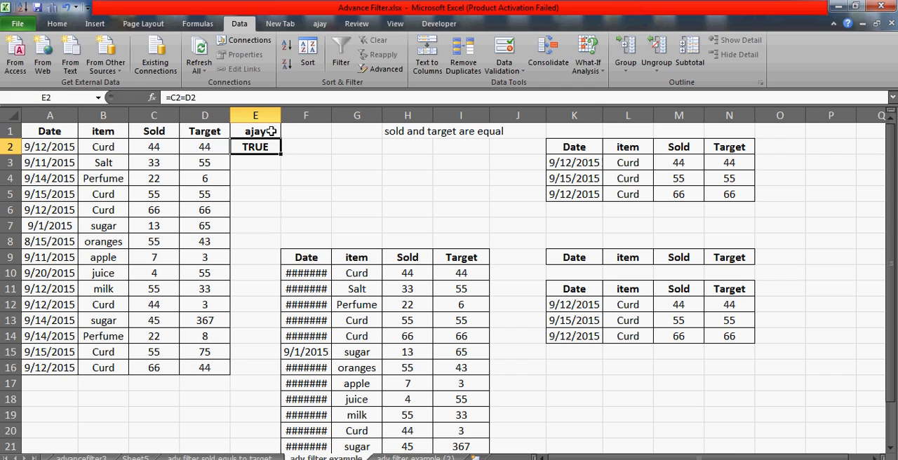
click(255, 131)
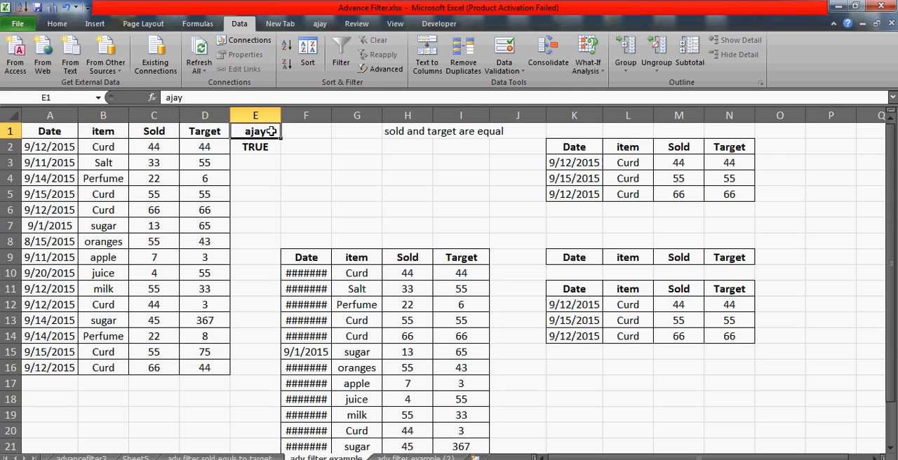
text(criter)
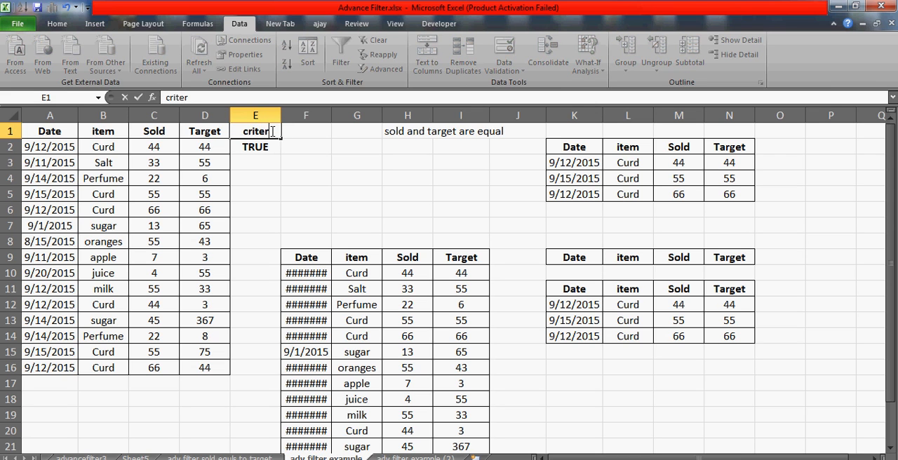
click(49, 129)
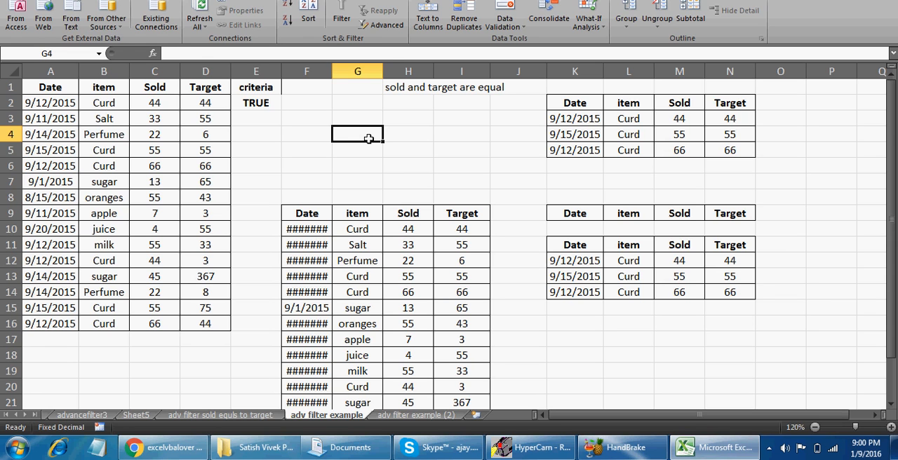
mouse_move(163, 448)
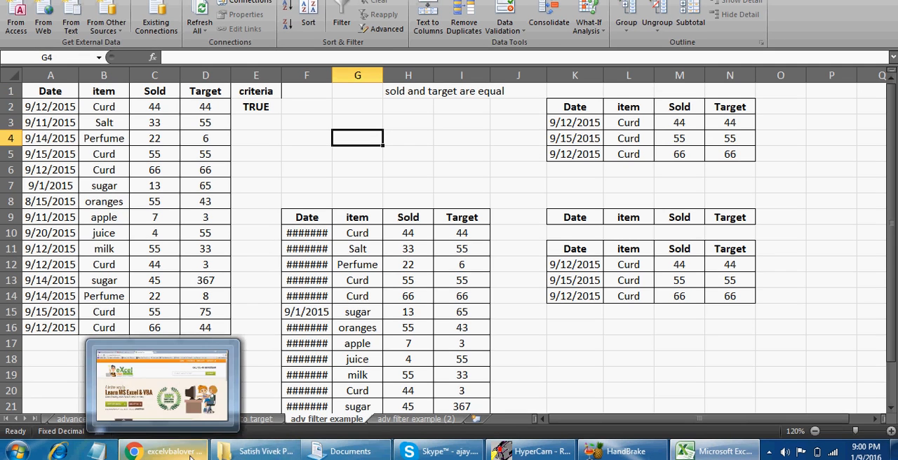
Switch from Excel to the Chrome browser window
click(163, 450)
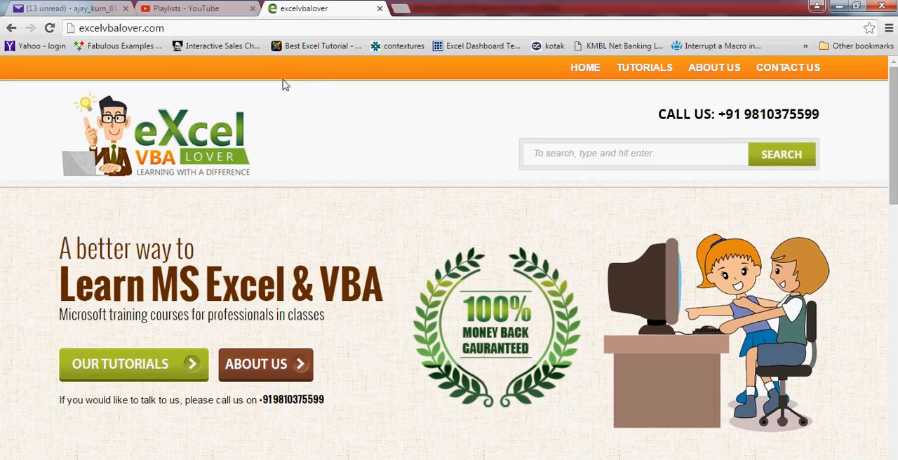
Browse the YouTube and excelvbalover tutorial tabs, then return to the Excel workbook
click(196, 8)
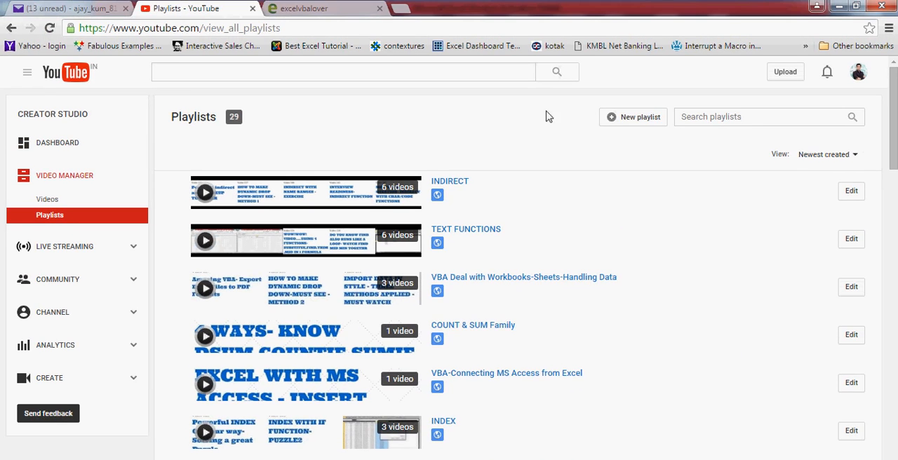
mouse_move(502, 139)
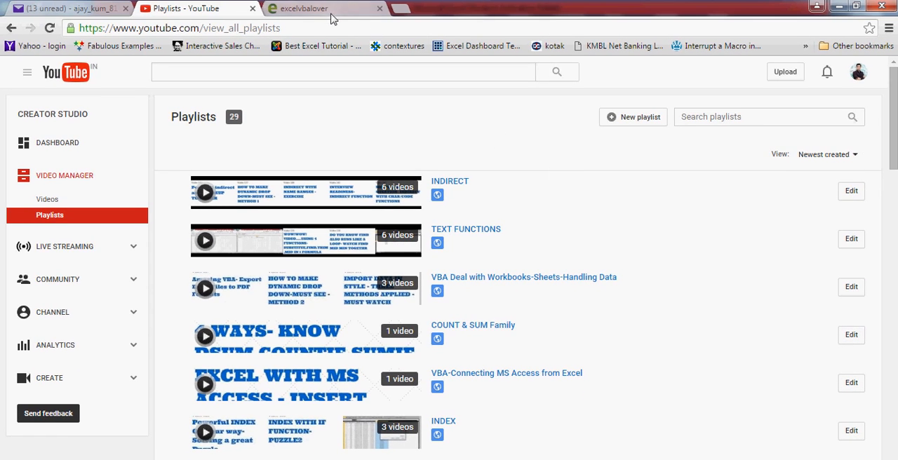
click(323, 9)
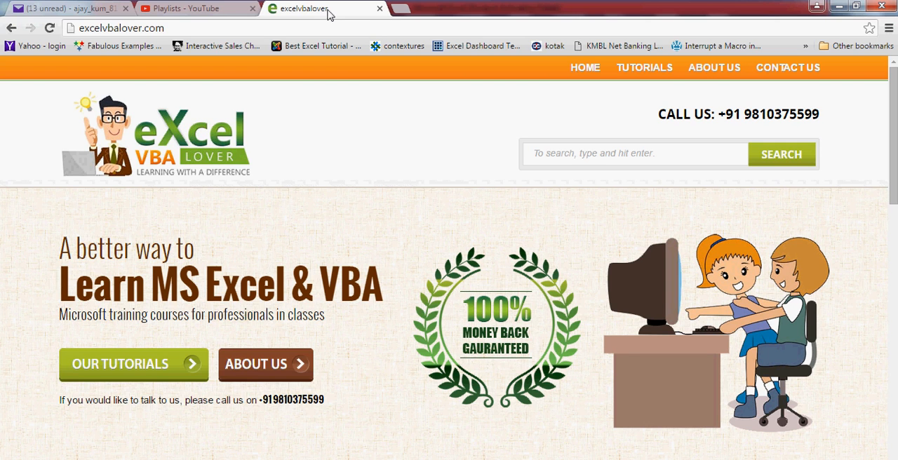
scroll(down, 3)
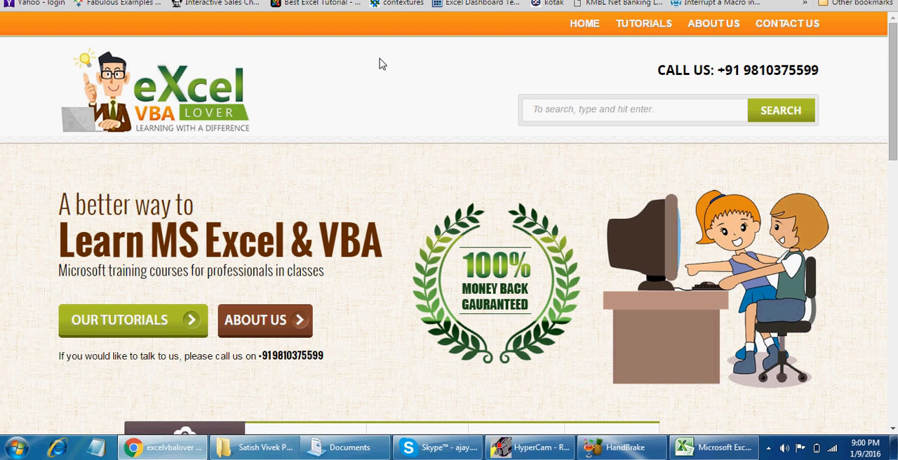
mouse_move(638, 93)
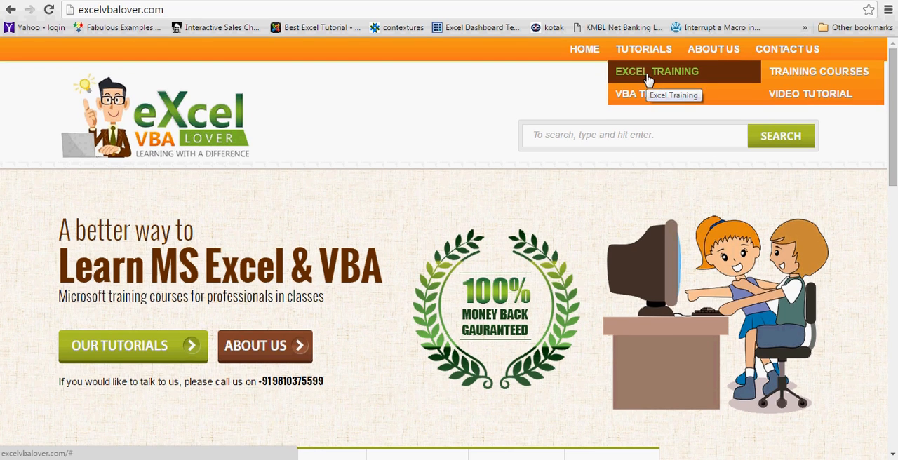
mouse_move(819, 73)
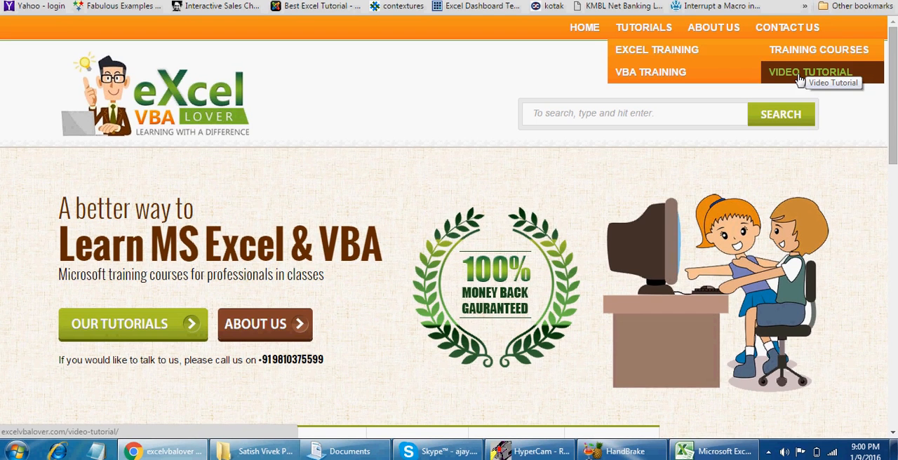
mouse_move(651, 75)
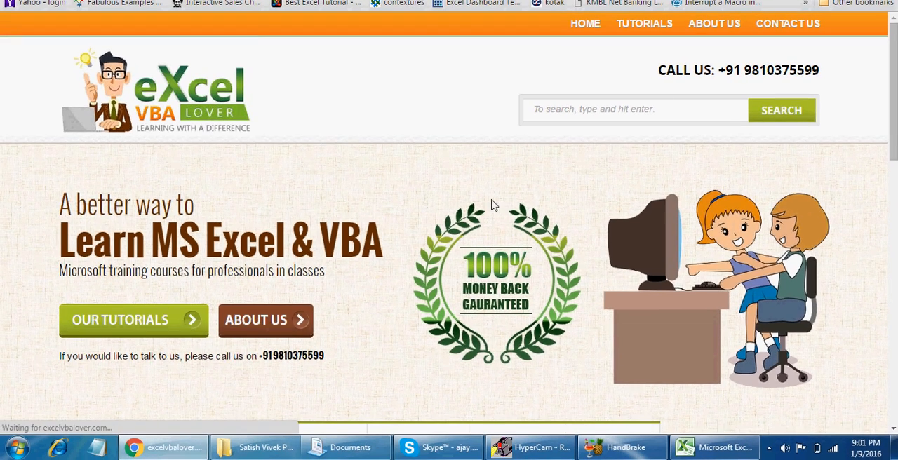
click(714, 446)
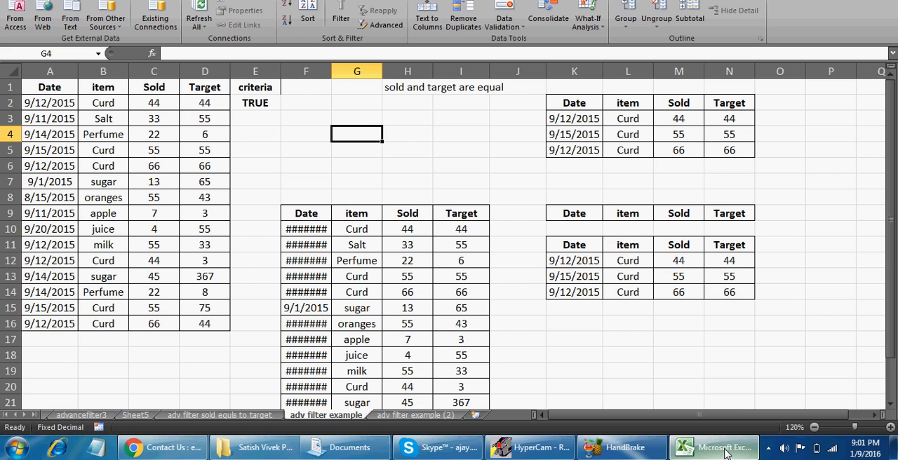